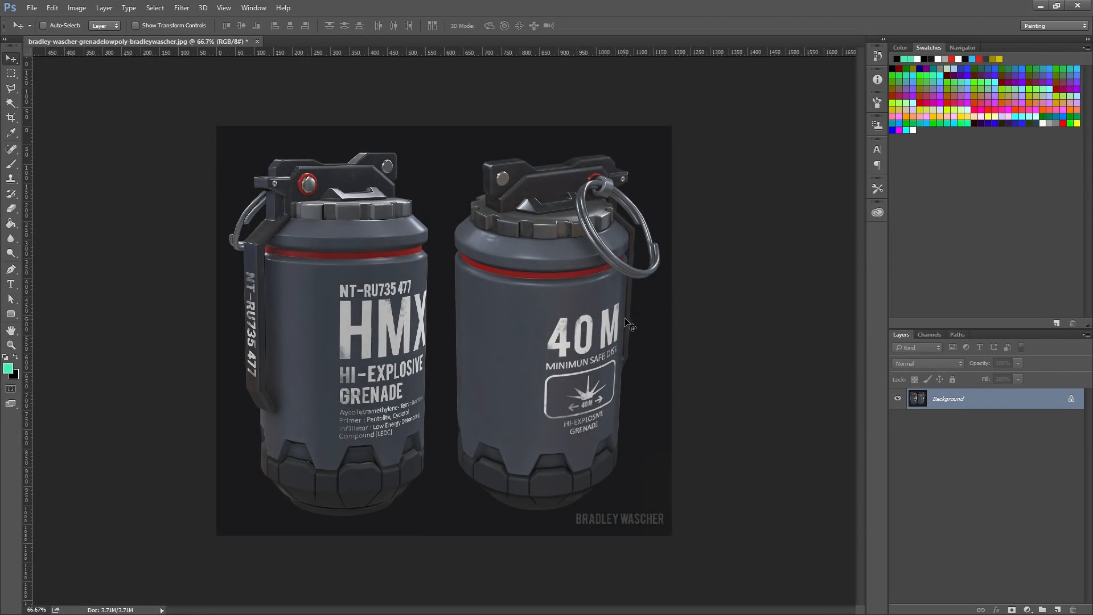
mouse_move(471, 174)
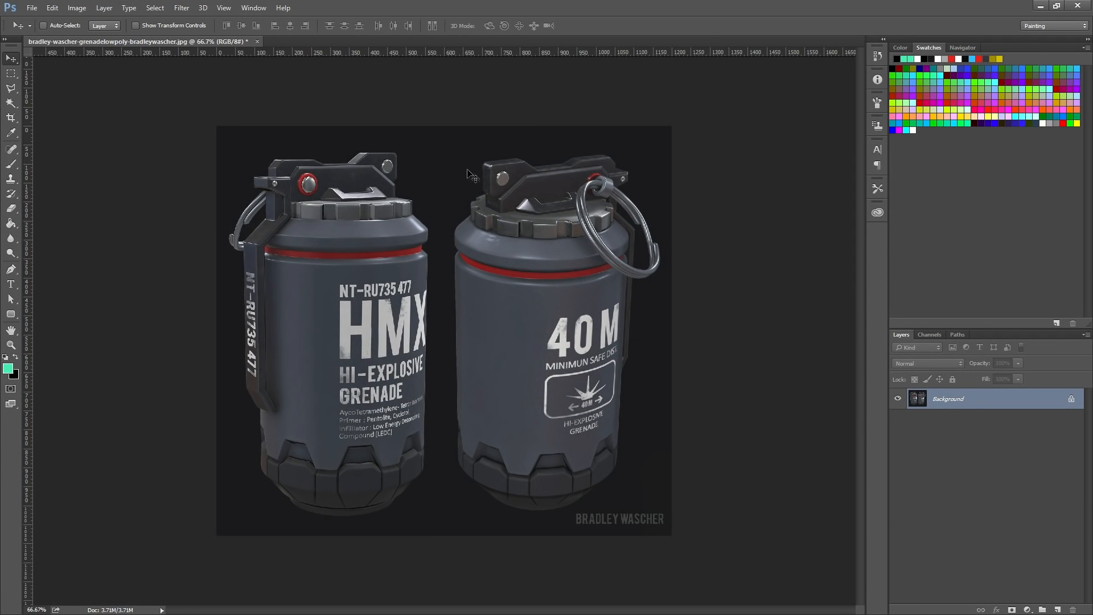
mouse_move(346, 471)
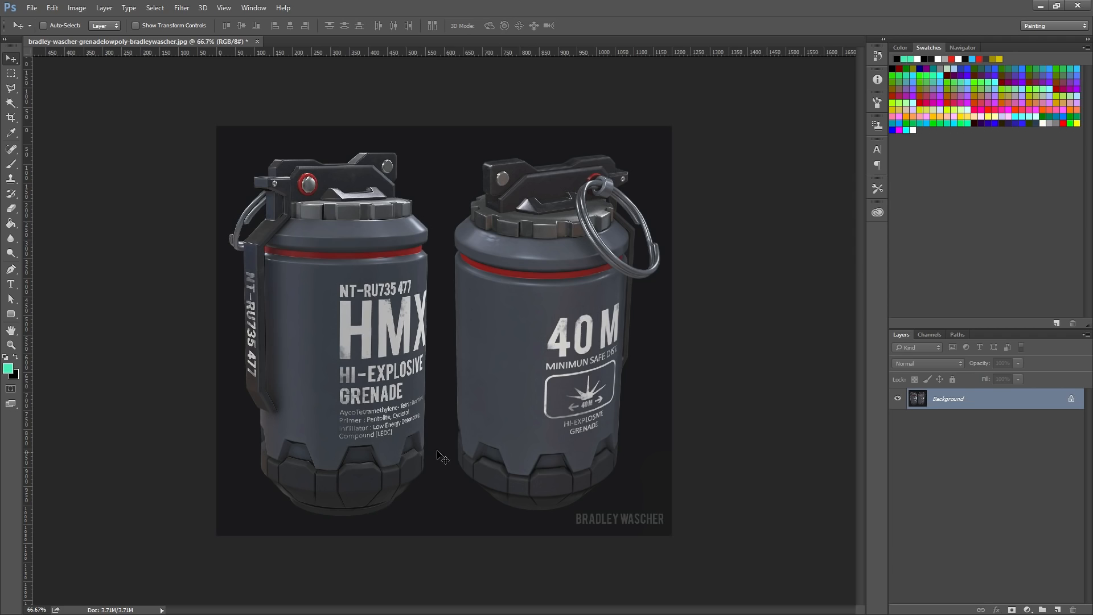
mouse_move(194, 225)
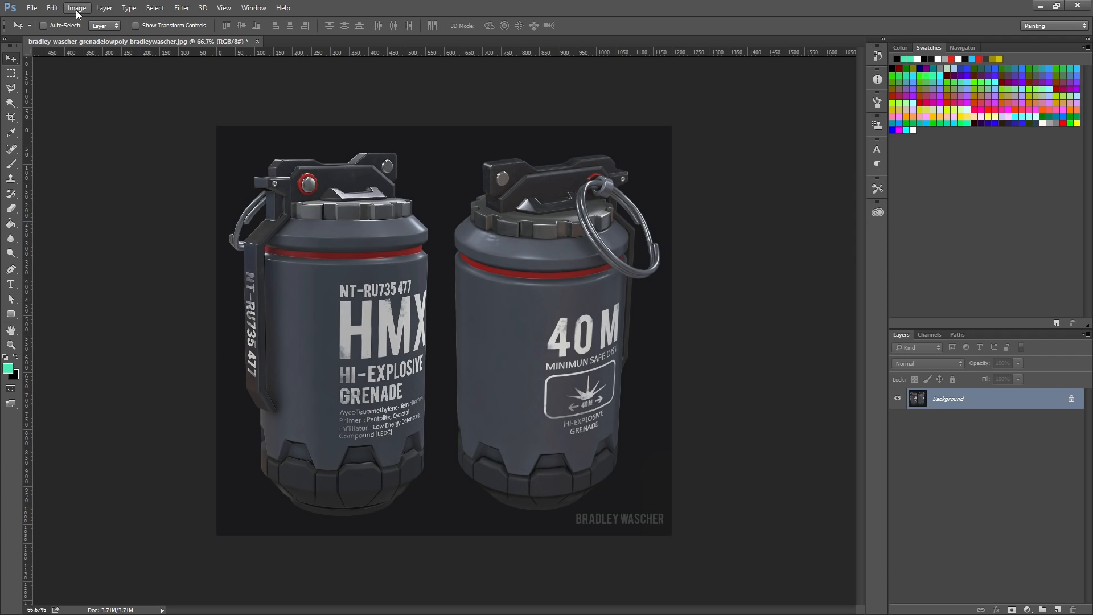
- Bring up Levels from Image > Adjustments, leaving inputs at 0, 1.00, 255
left_click(76, 8)
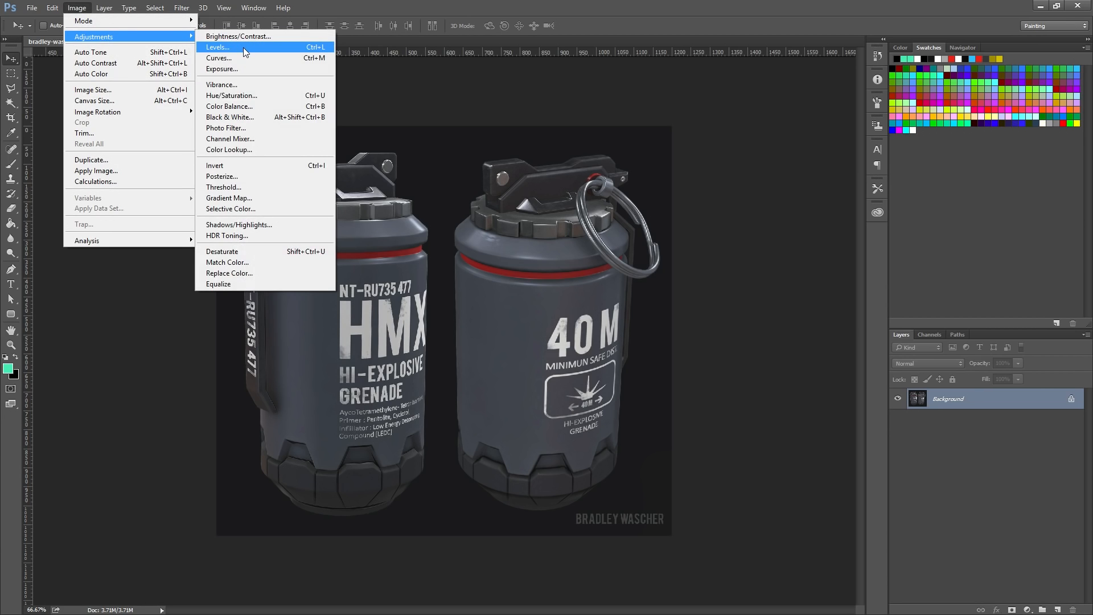
left_click(218, 47)
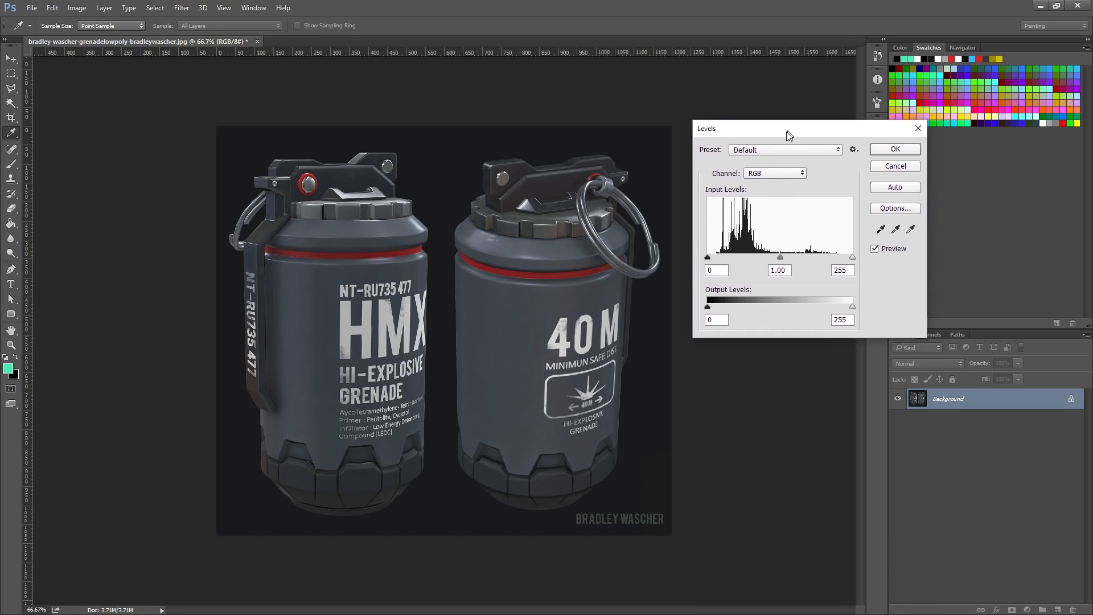
left_click_drag(788, 129, 778, 135)
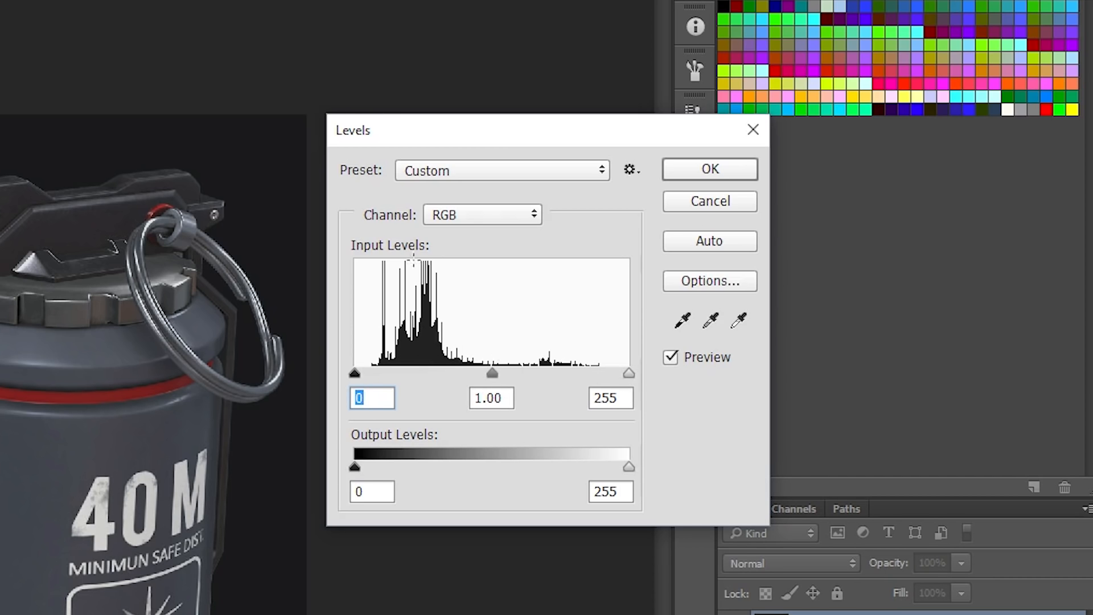
mouse_move(575, 383)
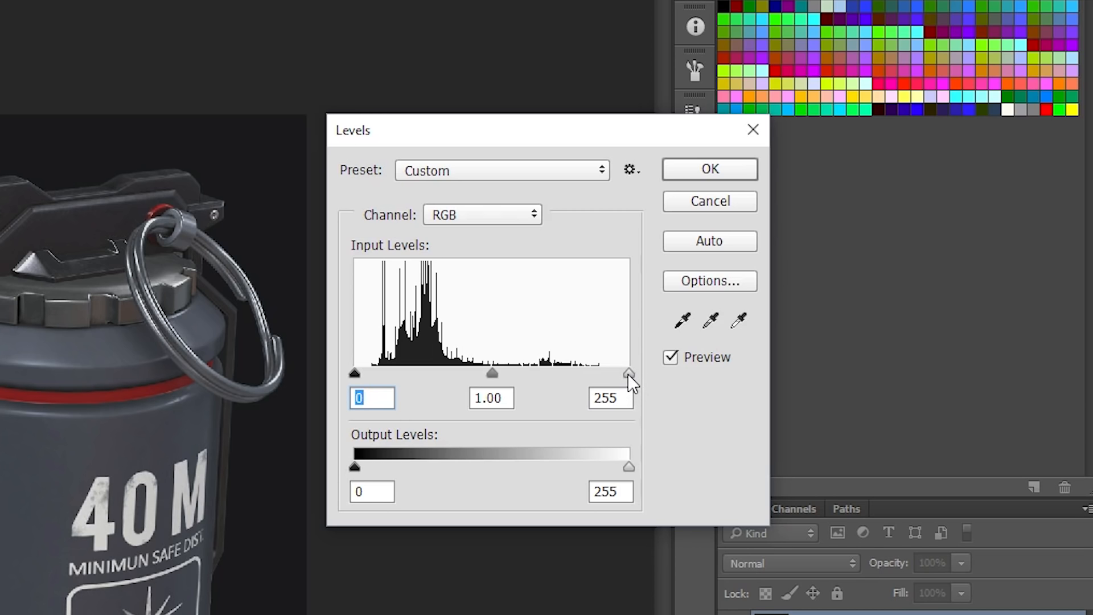
mouse_move(66, 425)
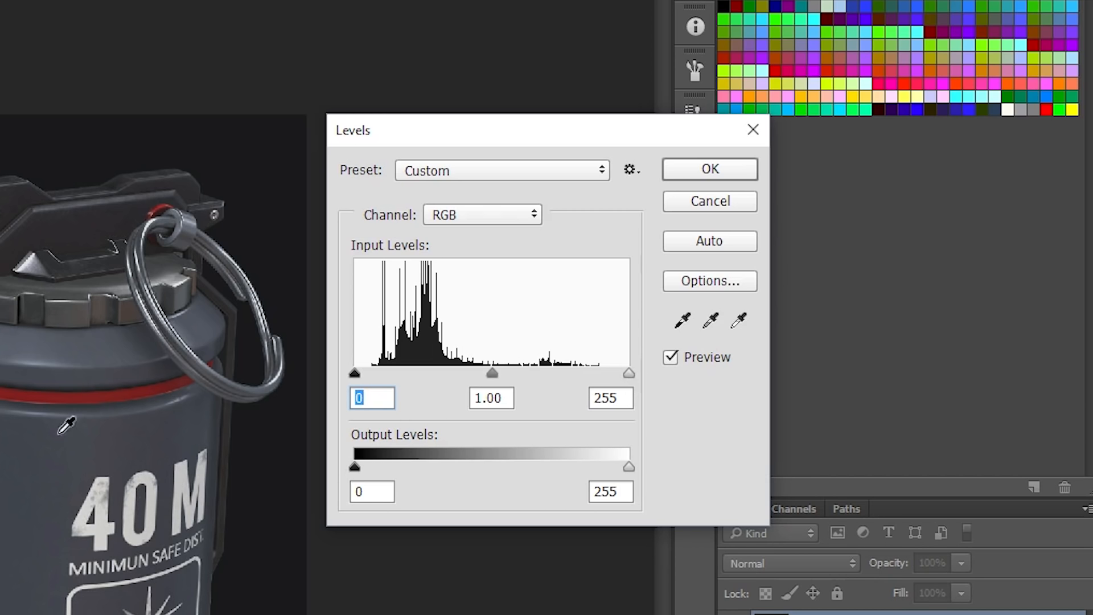
mouse_move(633, 383)
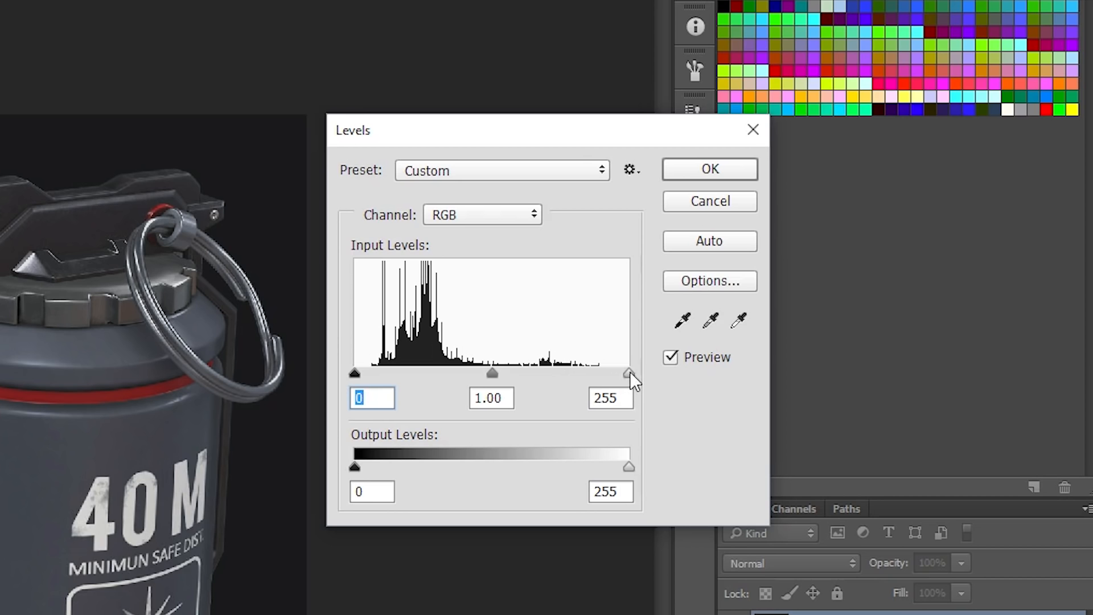
- Pull the white input in to 227 and raise the black input to 15
left_click_drag(627, 373, 605, 374)
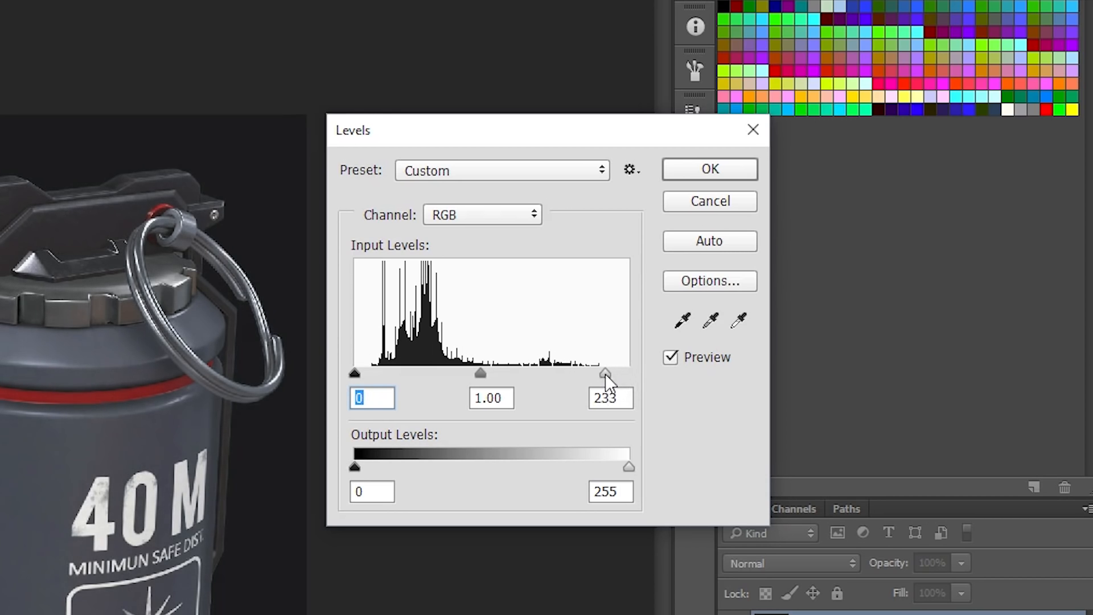
left_click_drag(609, 374, 598, 373)
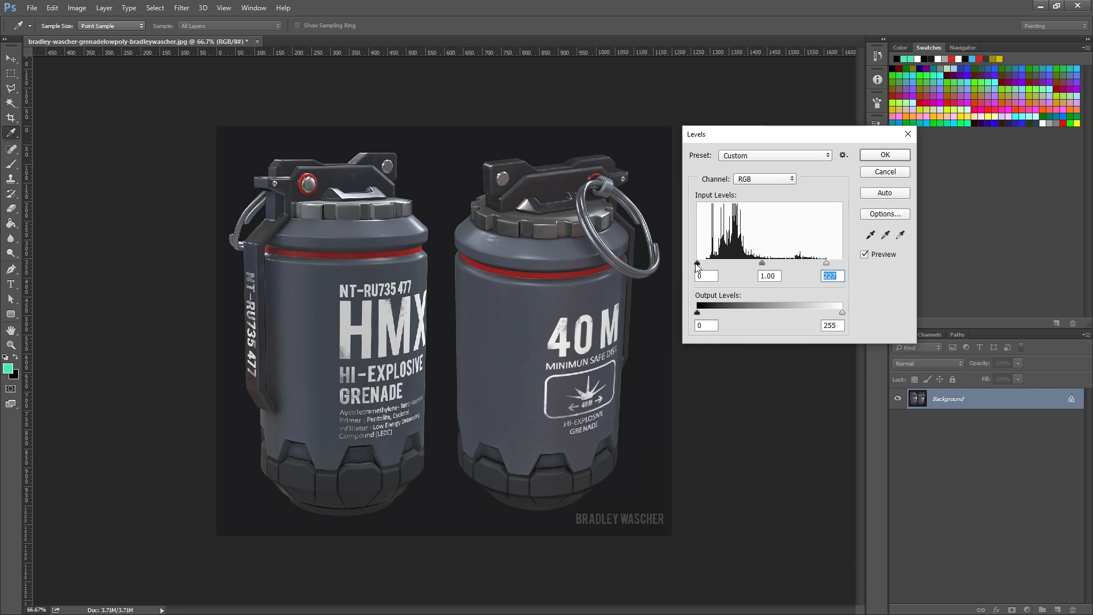
left_click_drag(697, 263, 699, 264)
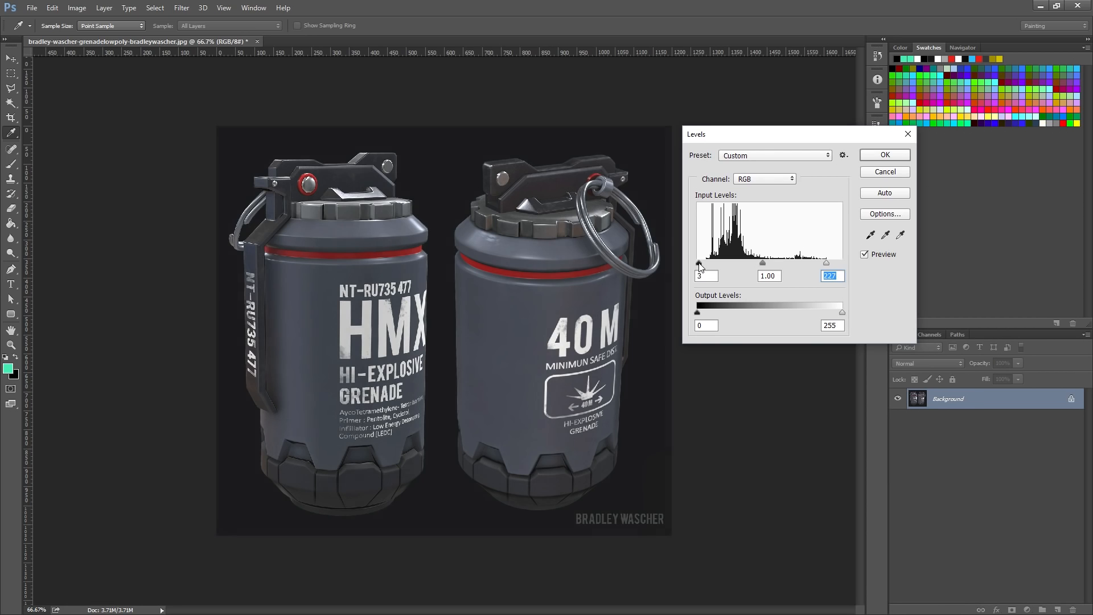
left_click_drag(698, 263, 704, 263)
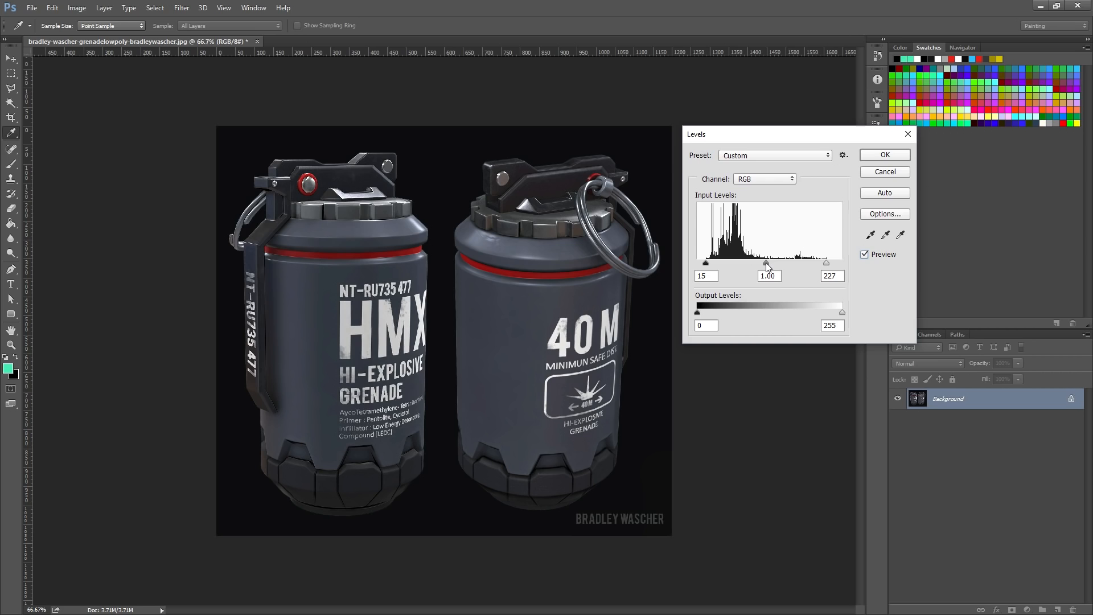
- Darken the midtone to 0.92 and toggle Preview to compare against the original
left_click_drag(769, 263, 765, 263)
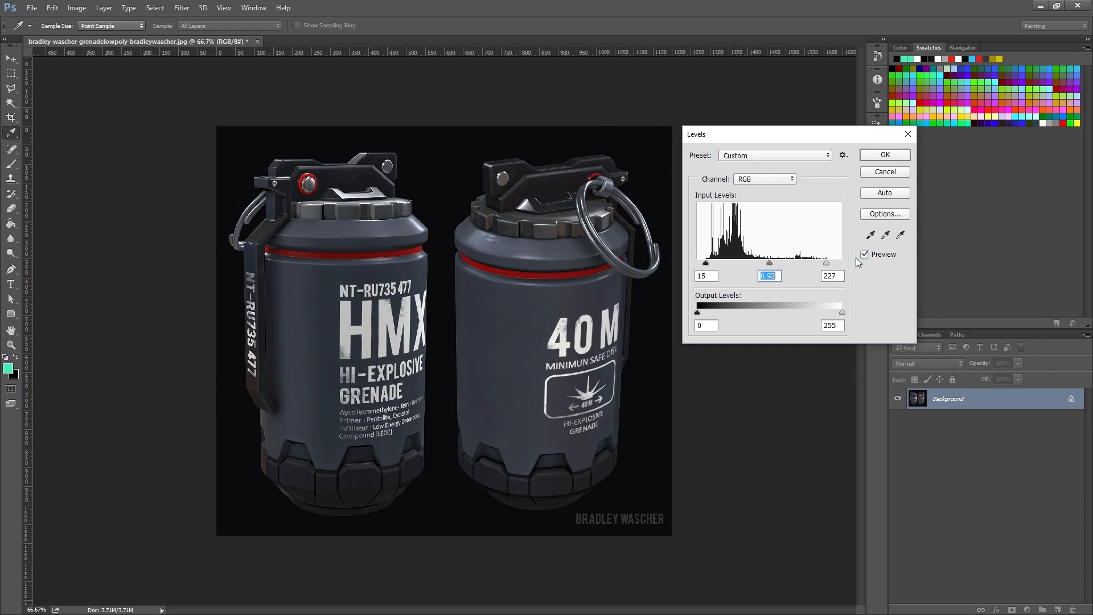
left_click(864, 254)
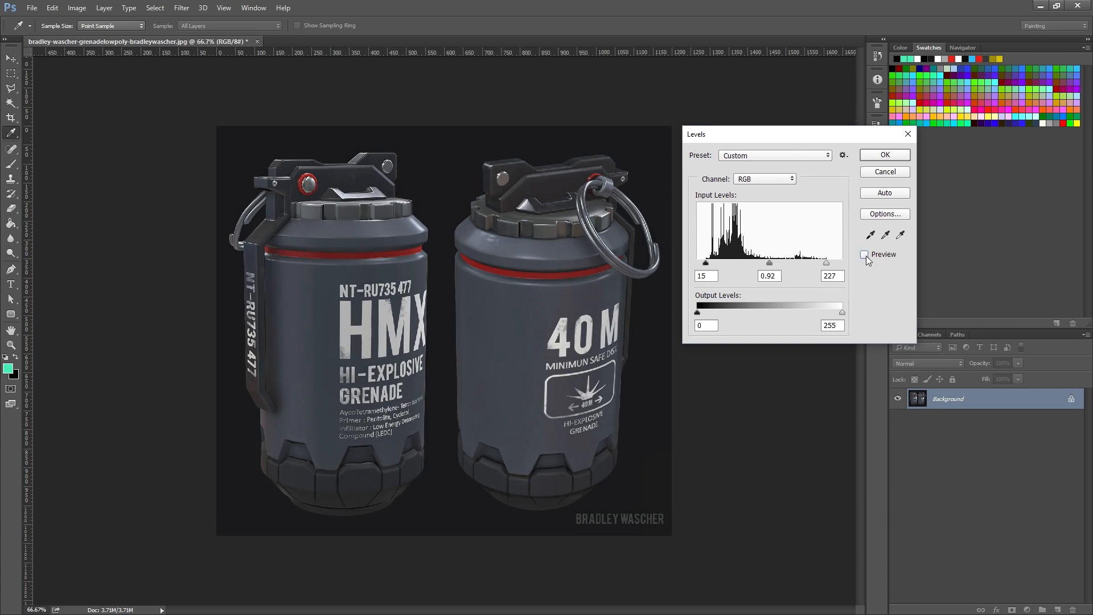
left_click(864, 254)
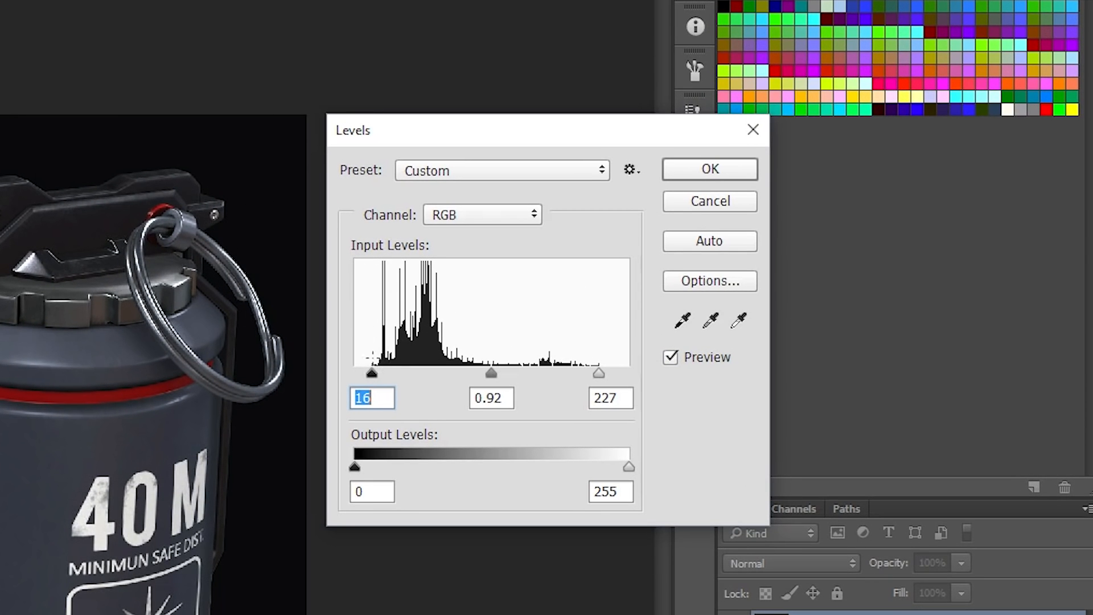
mouse_move(401, 391)
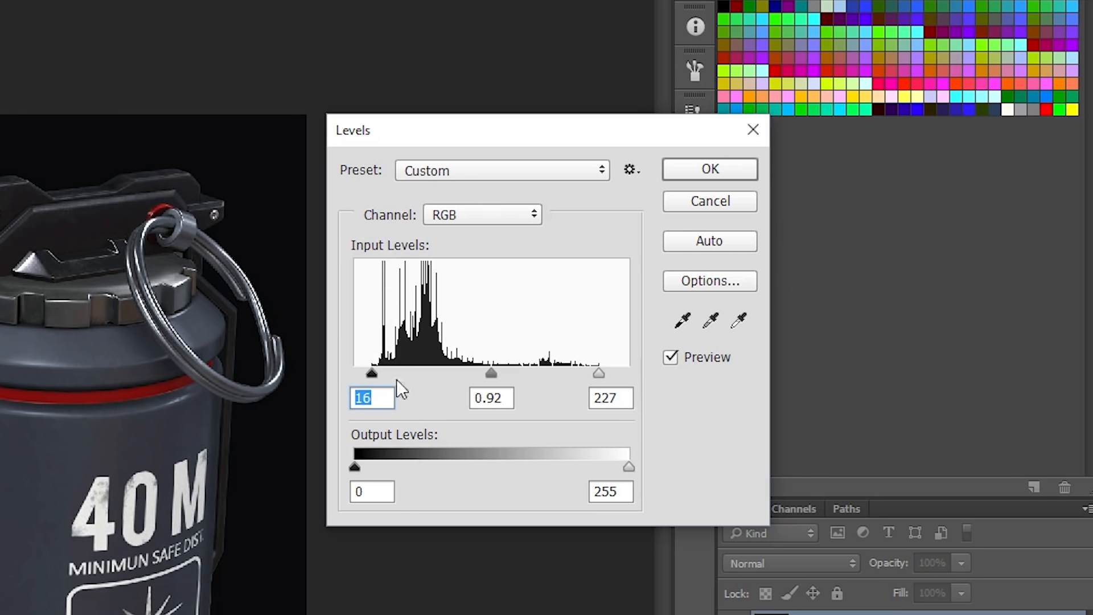
- Test a higher black point, return to 15, set white 228 and midtone 1.00
left_click_drag(371, 373, 396, 373)
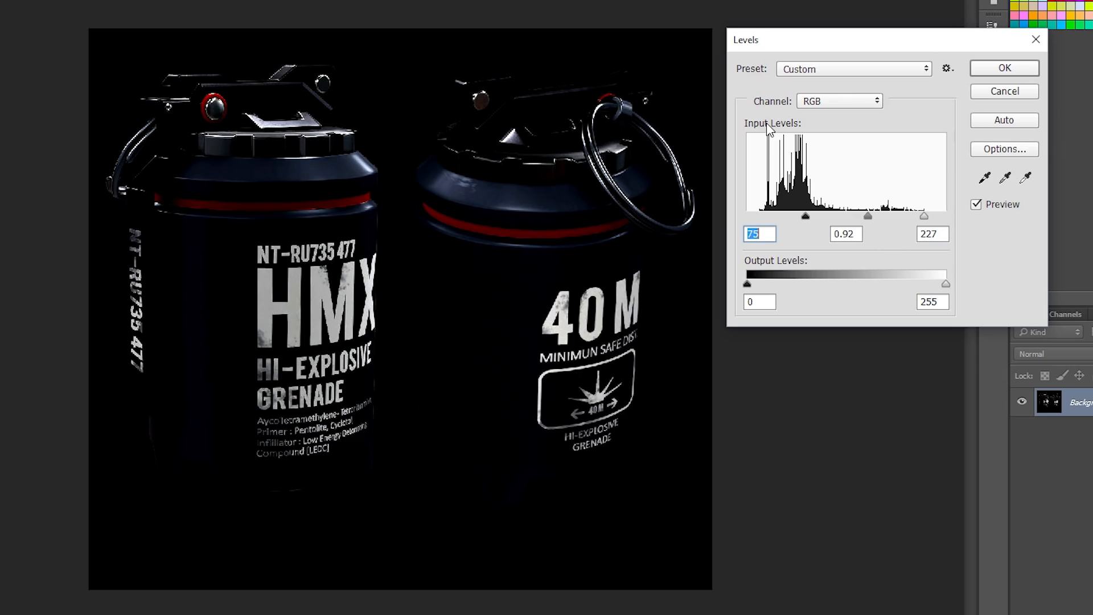
mouse_move(514, 272)
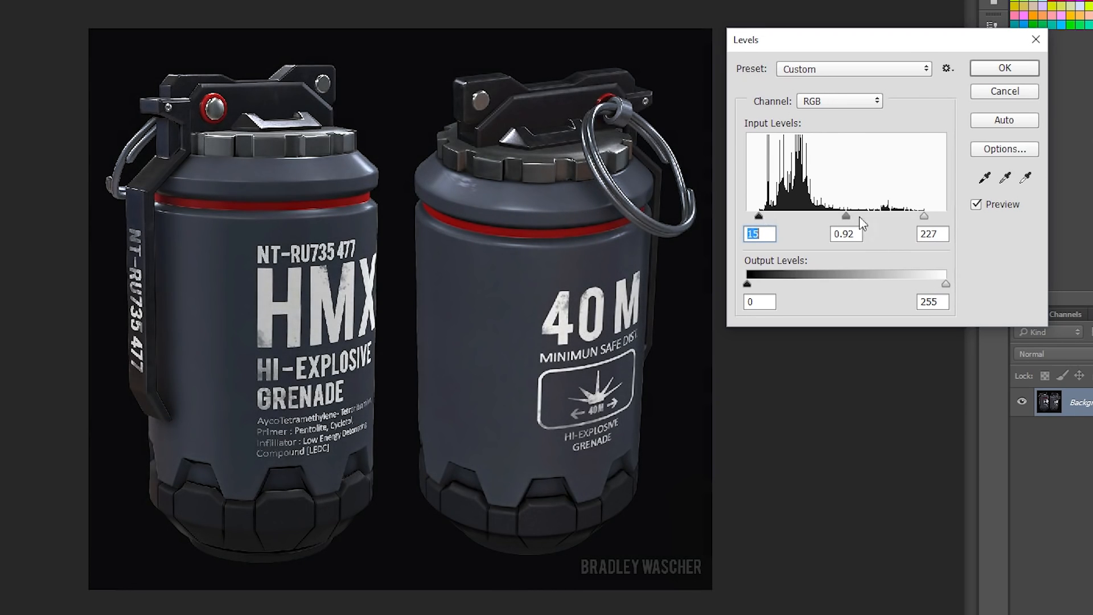
left_click_drag(924, 216, 909, 217)
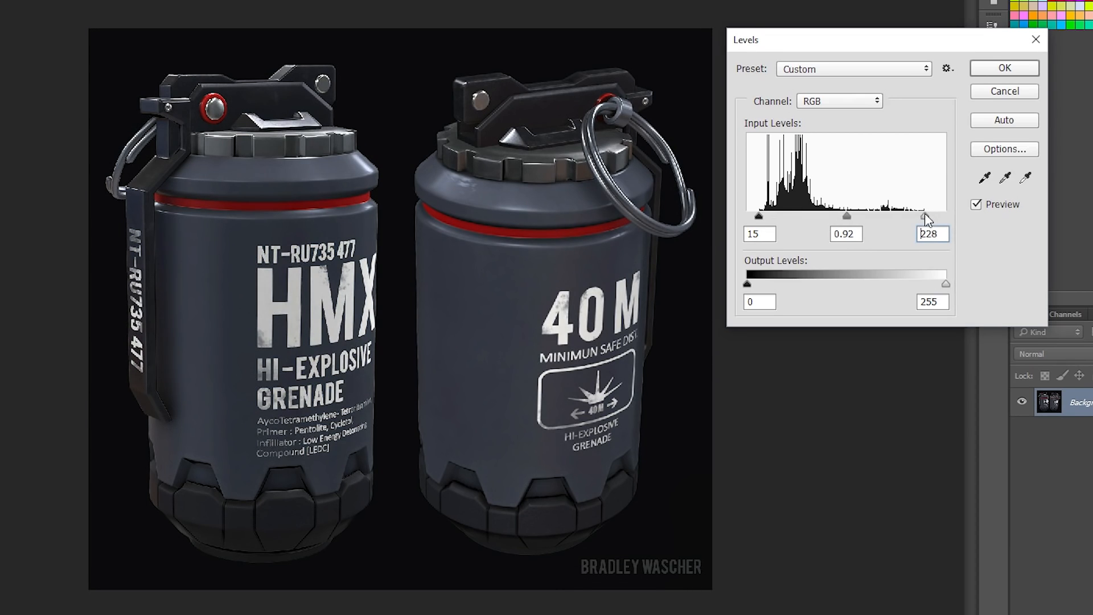
left_click_drag(927, 215, 925, 215)
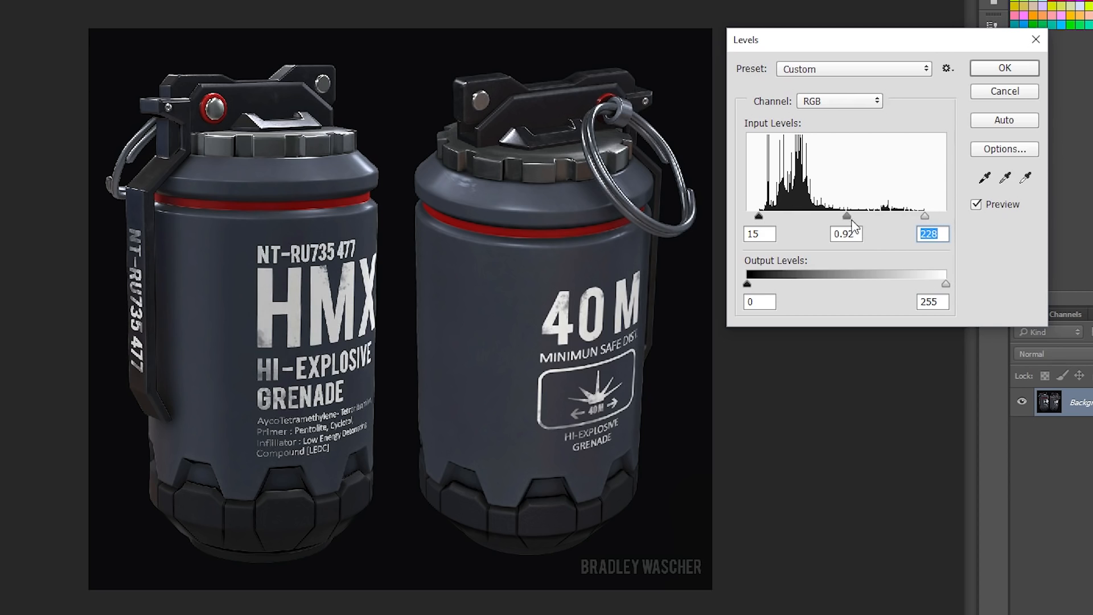
left_click_drag(850, 215, 841, 215)
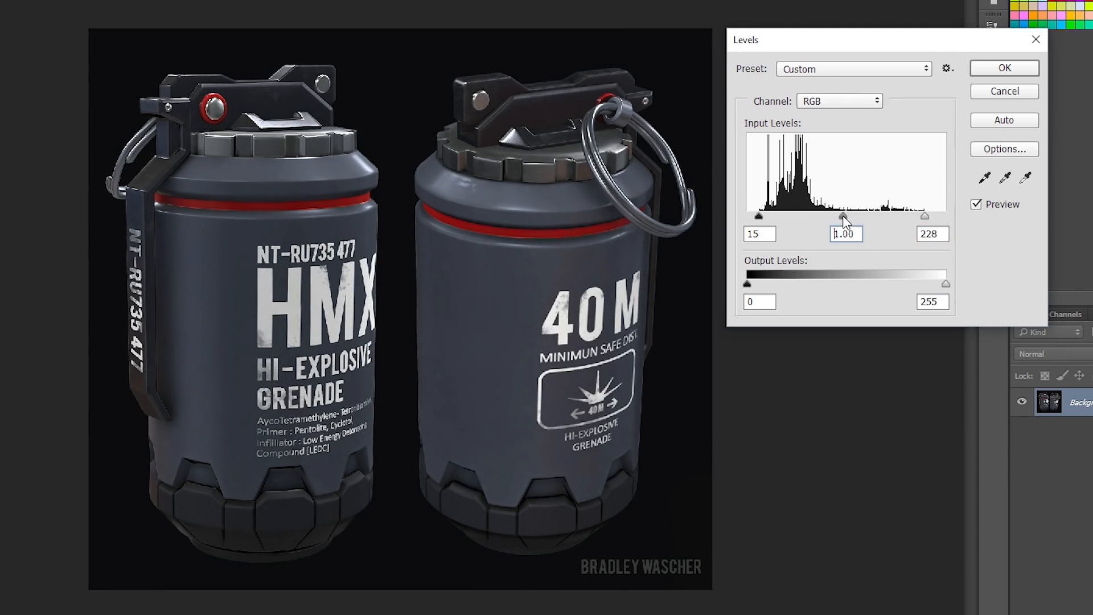
- Confirm Levels with OK so black 15, midtone 1.00, white 228 are applied
left_click(1002, 67)
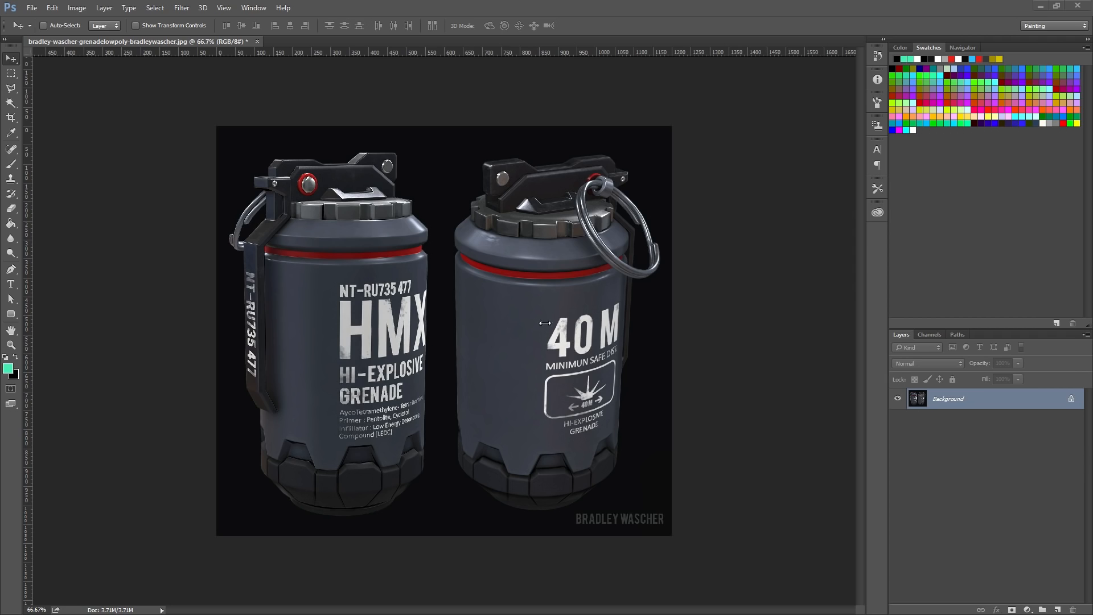
mouse_move(571, 318)
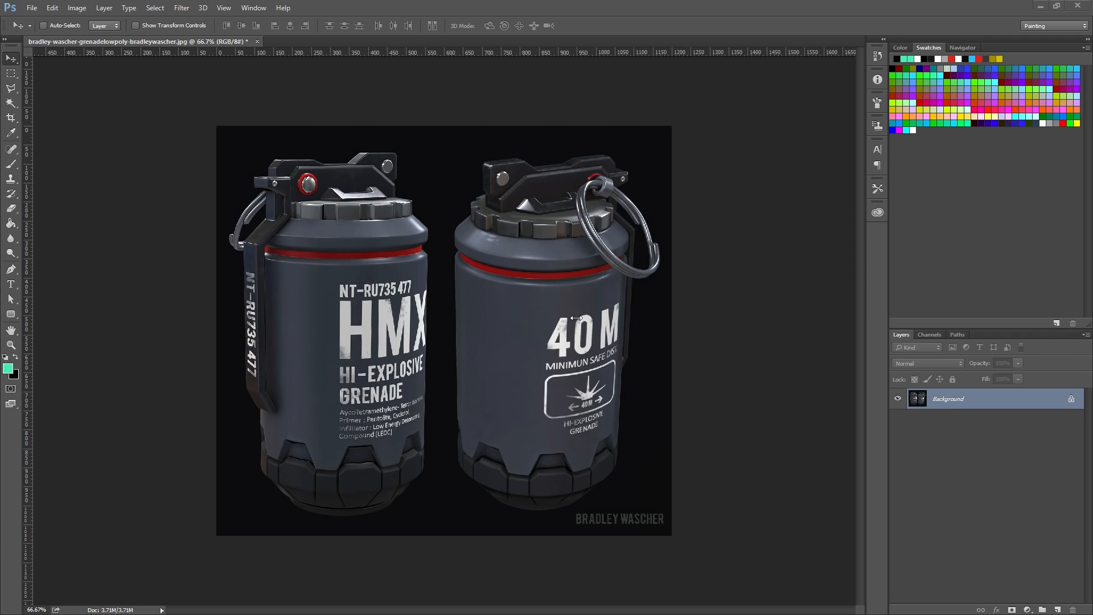
mouse_move(605, 302)
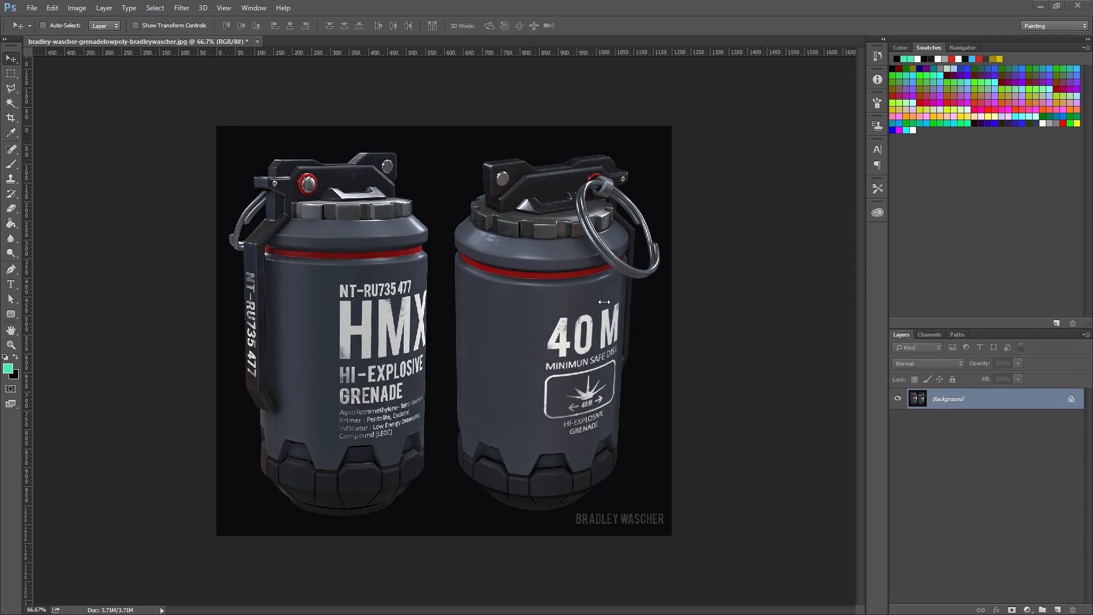
mouse_move(565, 409)
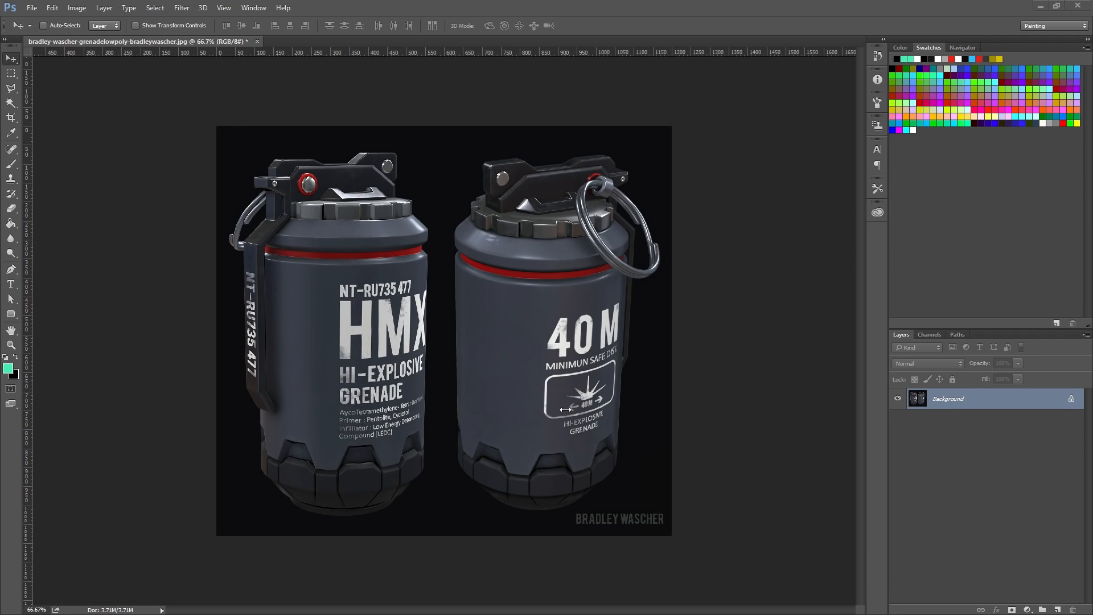
mouse_move(517, 312)
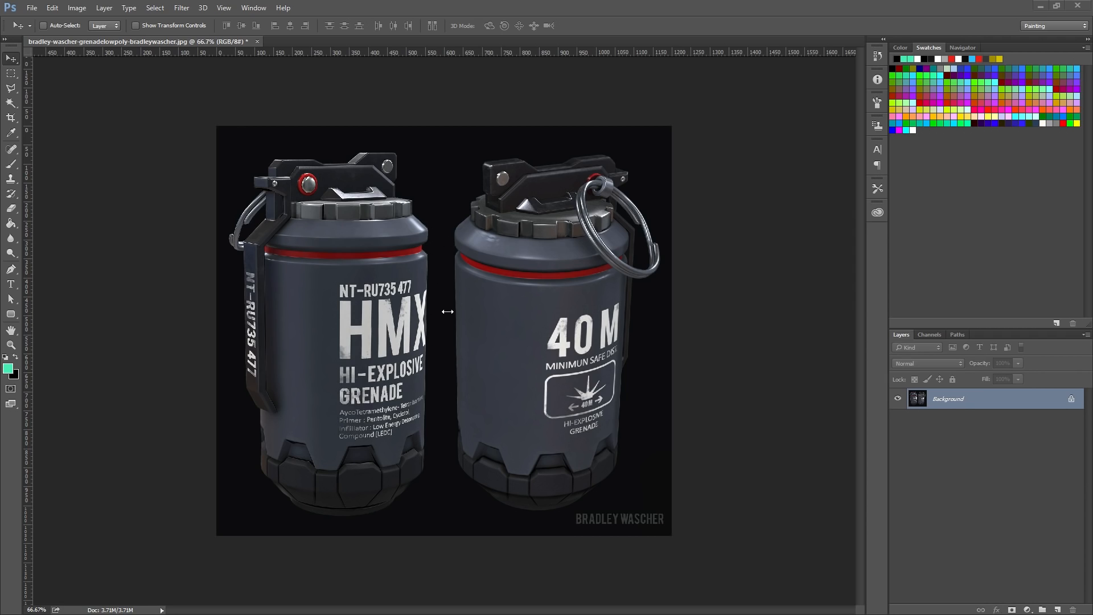
mouse_move(578, 312)
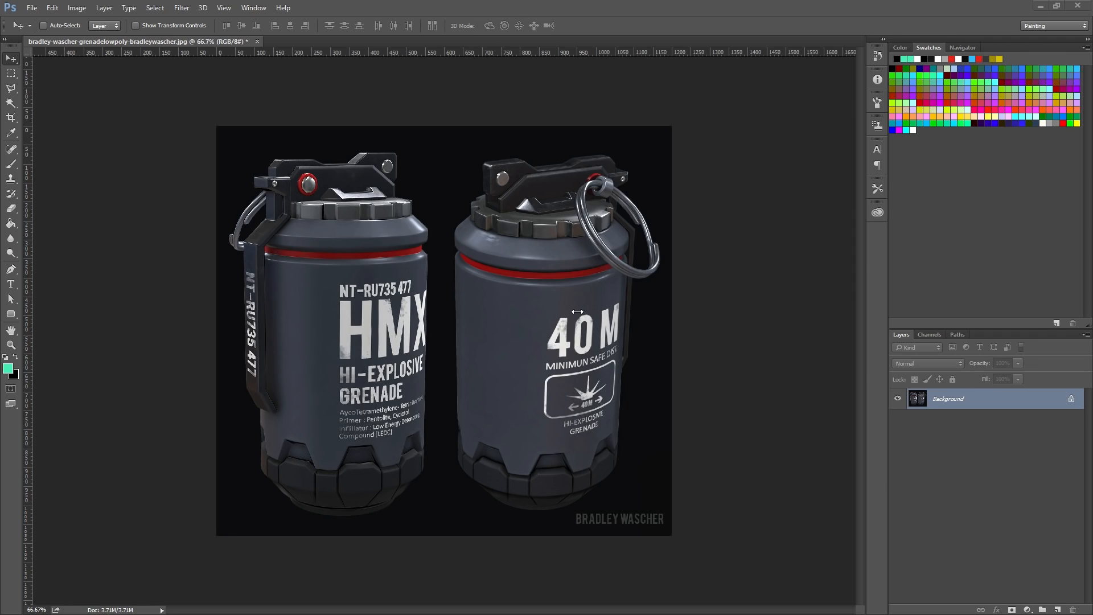
mouse_move(715, 356)
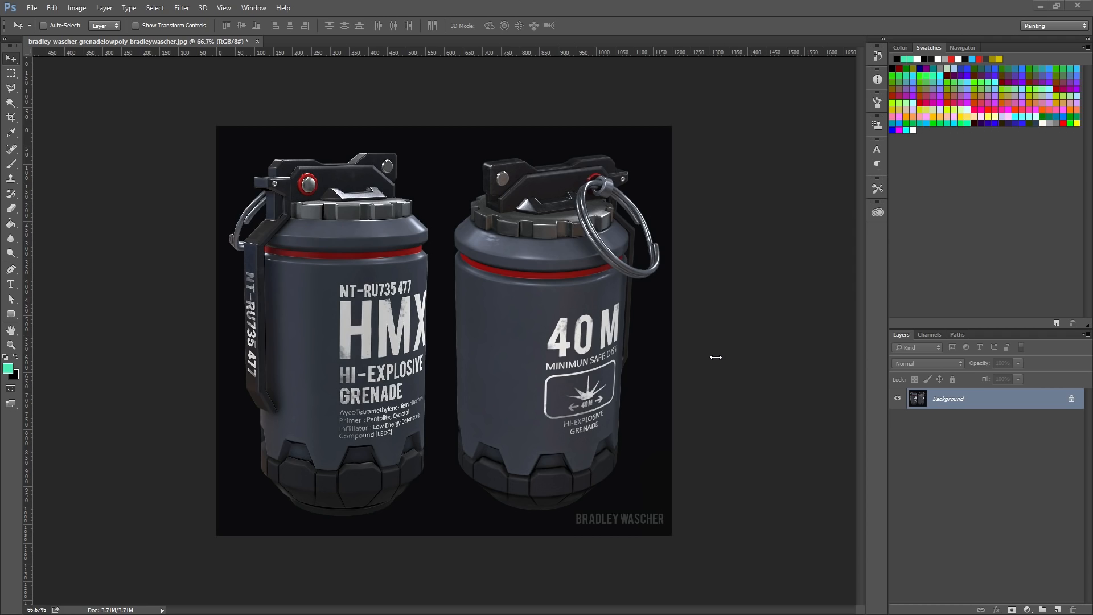
mouse_move(473, 298)
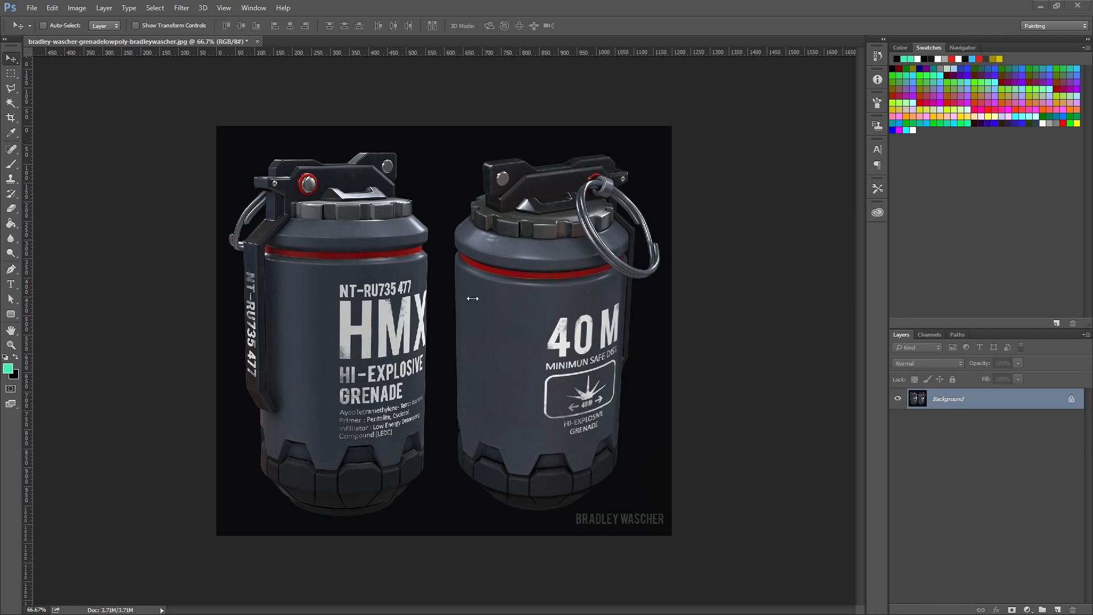
mouse_move(487, 422)
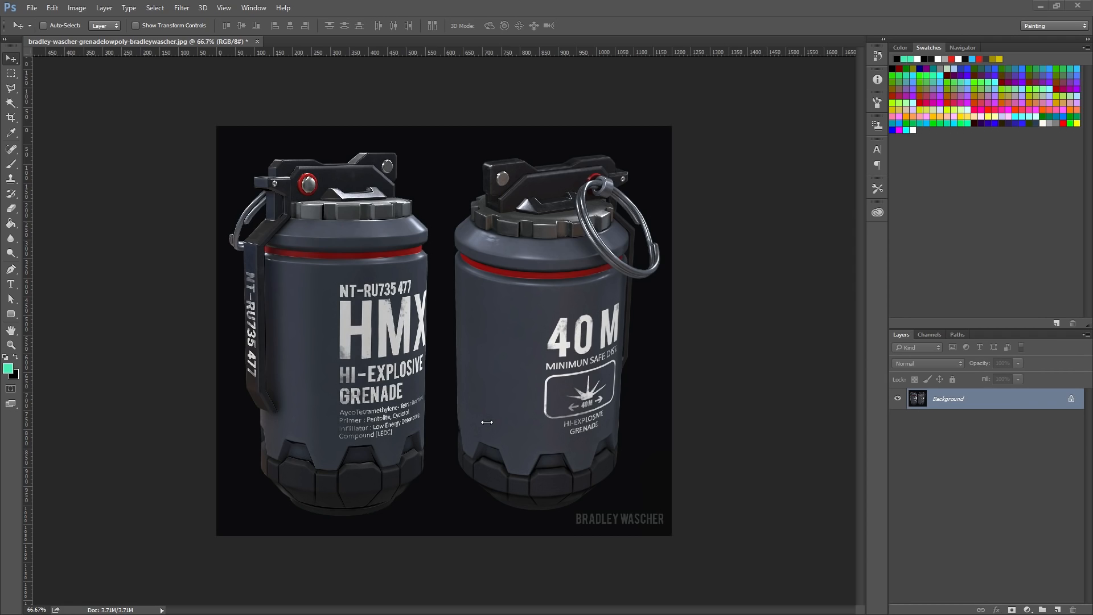